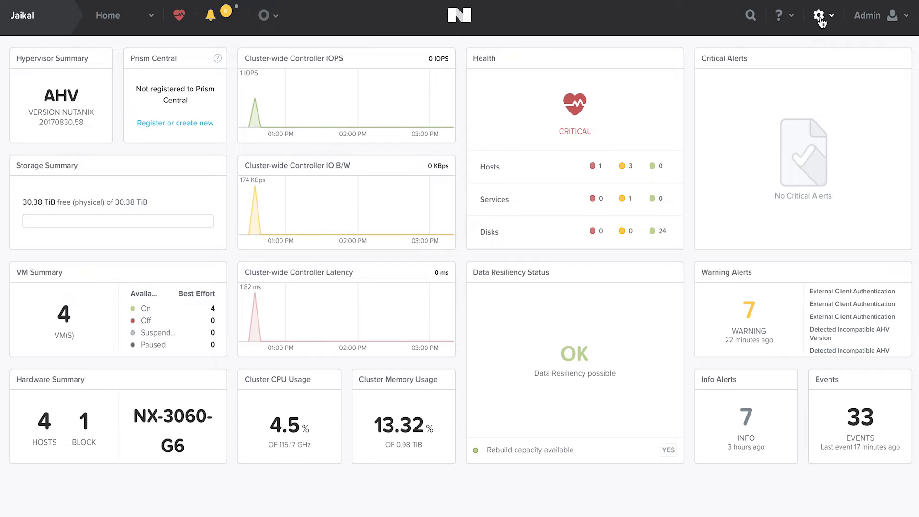
Step: Bring up the cluster Settings menu from the top-bar gear icon
{"action": "left_click", "coordinate": [820, 14]}
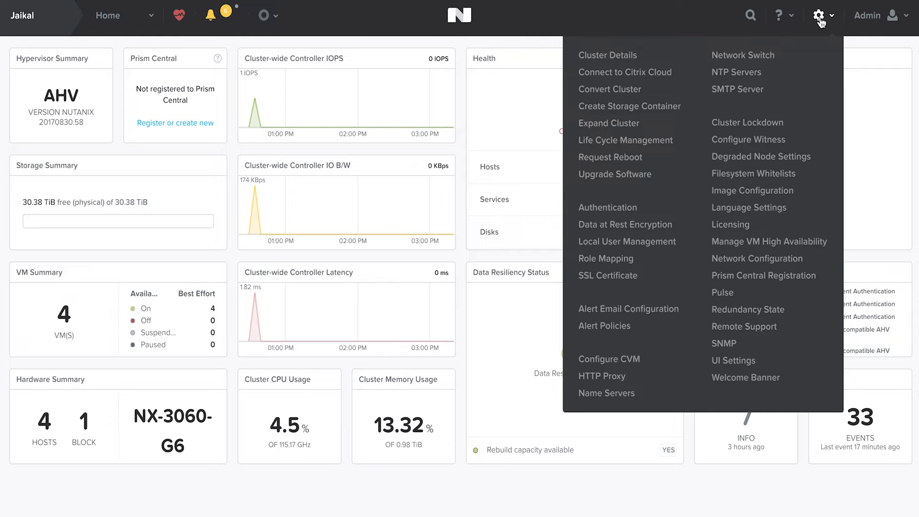
{"action": "mouse_move", "coordinate": [744, 203]}
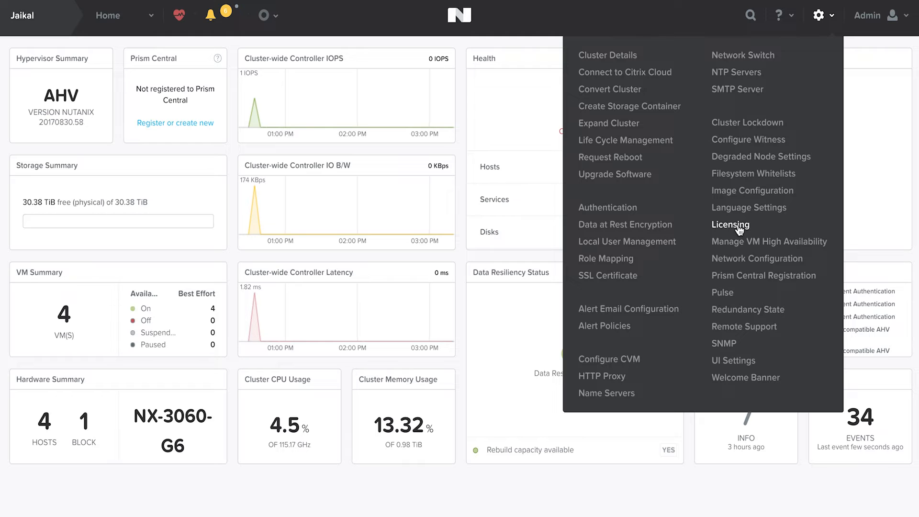
Step: Reach the Manual Licensing steps from the Licensing page showing the Starter license
{"action": "left_click", "coordinate": [731, 224]}
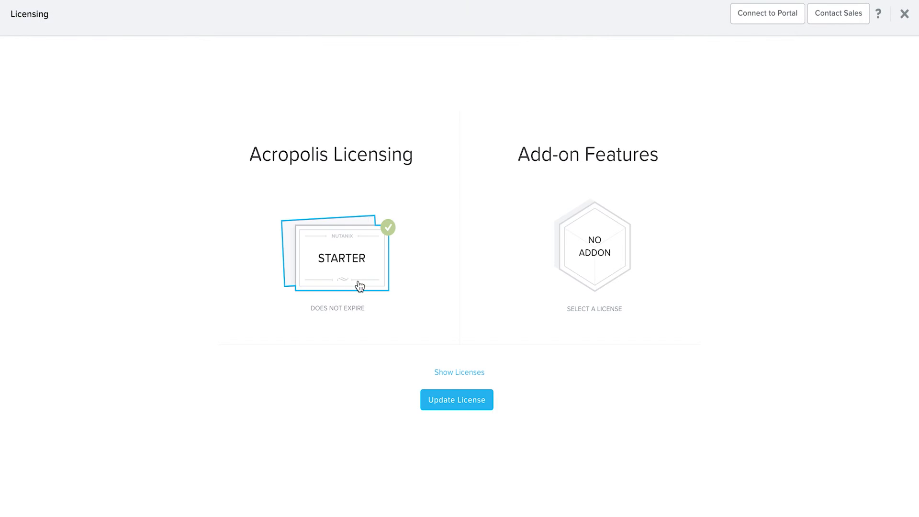
{"action": "mouse_move", "coordinate": [365, 270]}
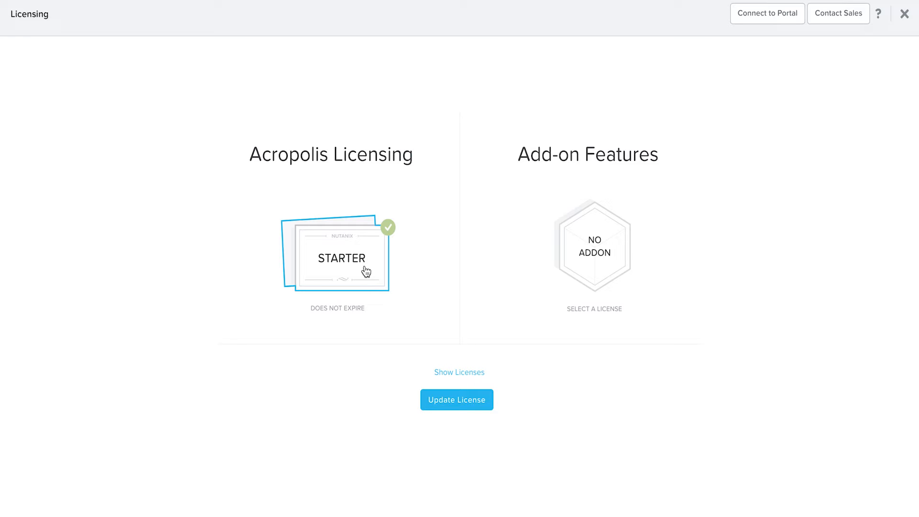
{"action": "mouse_move", "coordinate": [464, 322]}
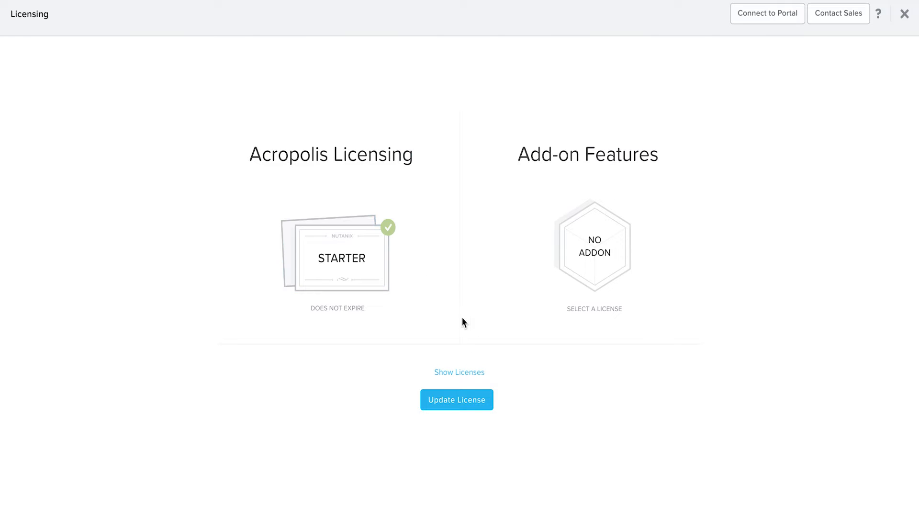
{"action": "left_click", "coordinate": [457, 400]}
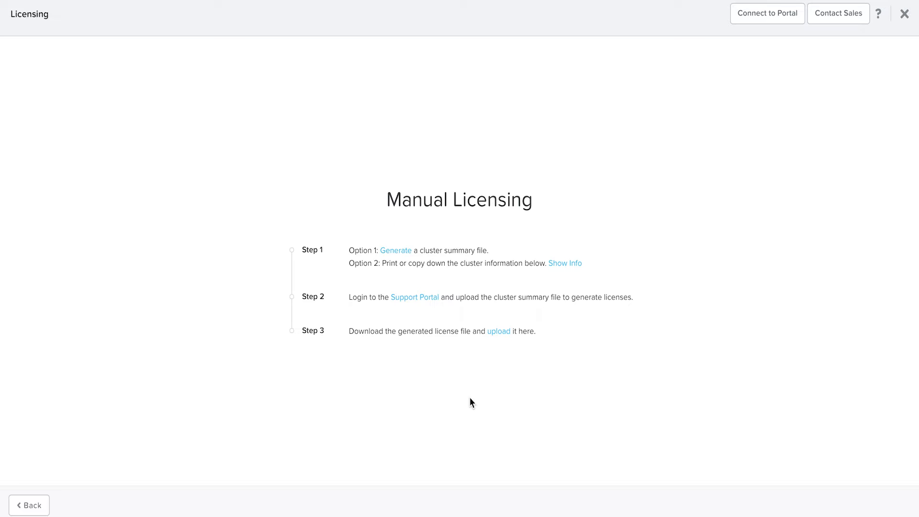
{"action": "mouse_move", "coordinate": [399, 256]}
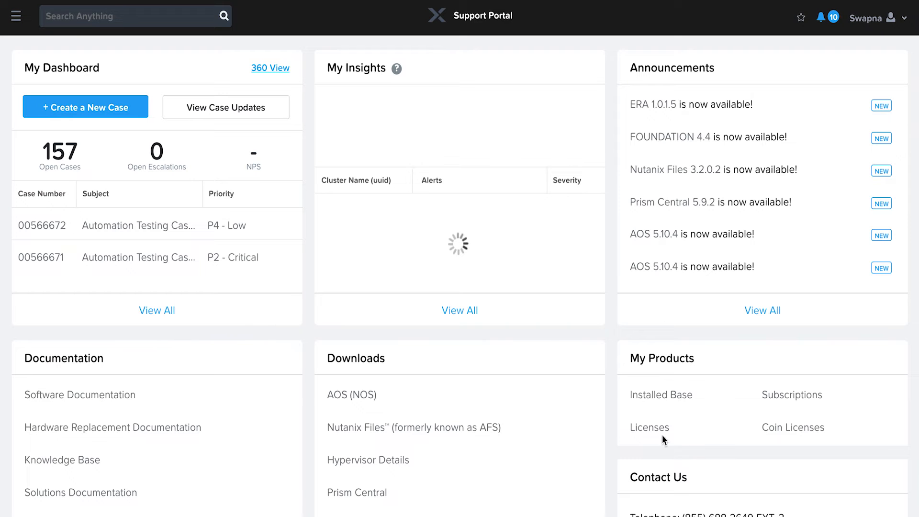
Step: Show the Licenses summary under My Products on the Support Portal dashboard
{"action": "left_click", "coordinate": [649, 427]}
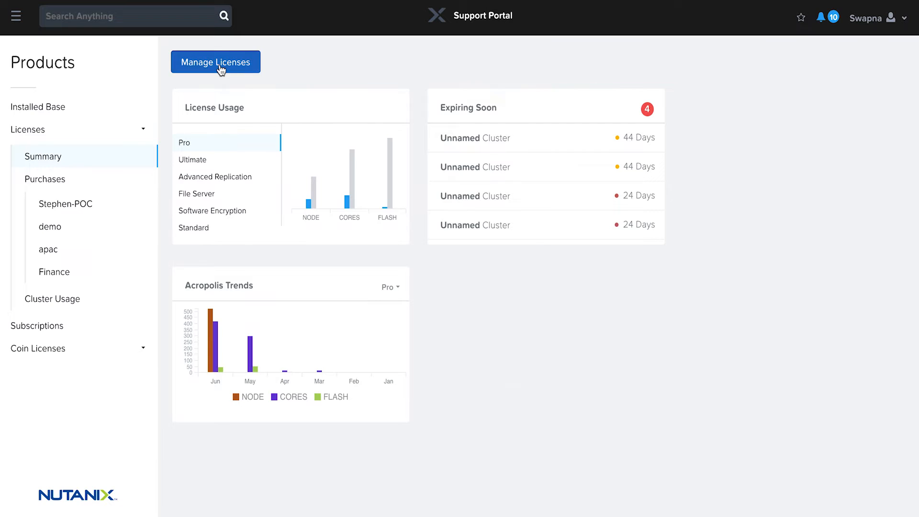
Step: Start Manage Licenses with the demo license tag and upload the cluster summary file
{"action": "left_click", "coordinate": [215, 61]}
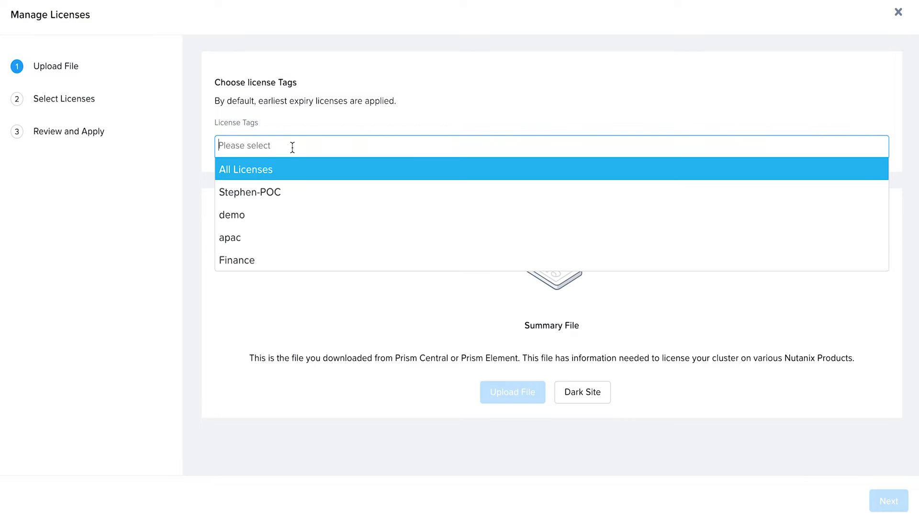
{"action": "mouse_move", "coordinate": [247, 217]}
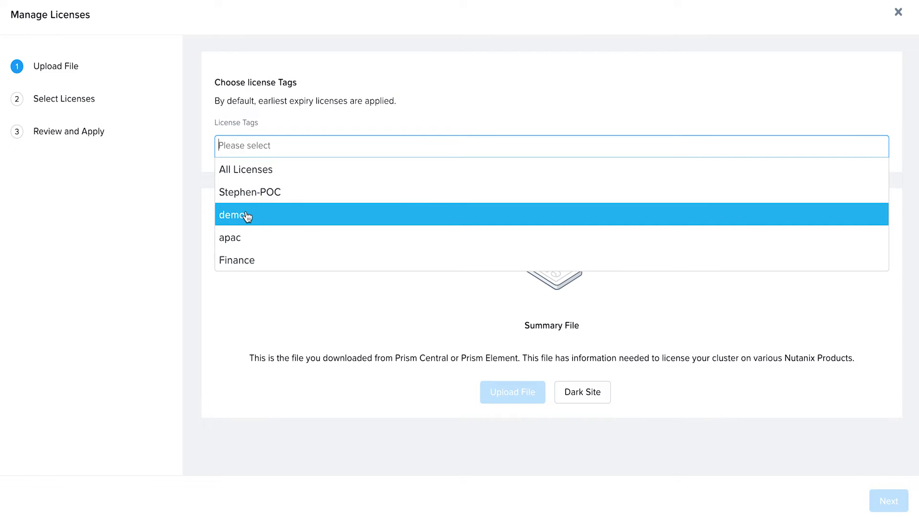
{"action": "left_click", "coordinate": [233, 215]}
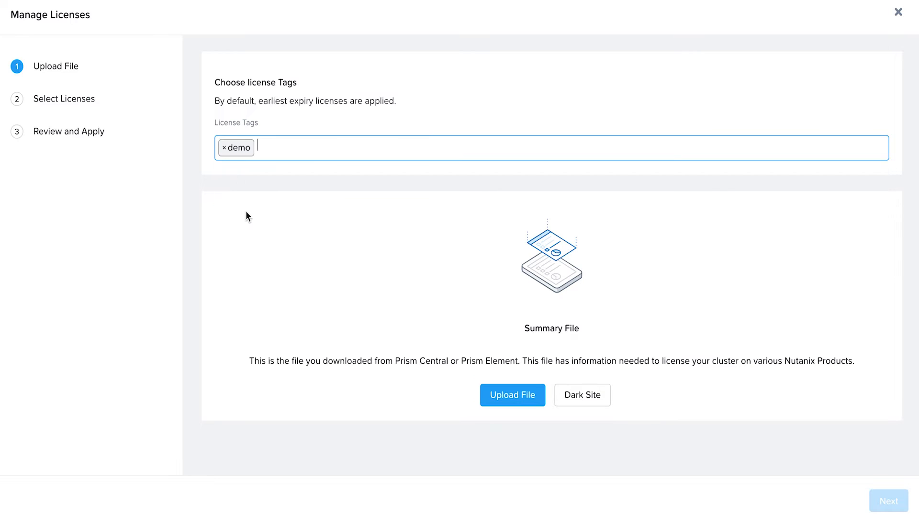
{"action": "mouse_move", "coordinate": [205, 119]}
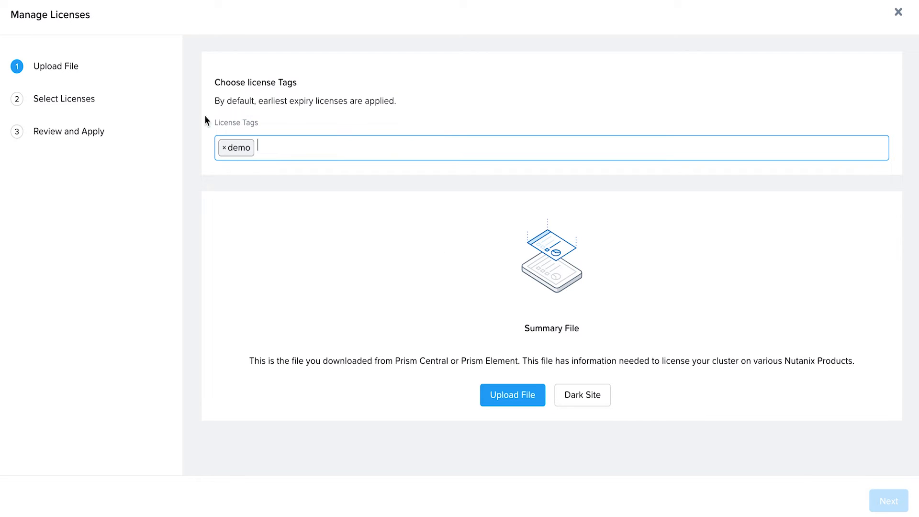
{"action": "mouse_move", "coordinate": [257, 171]}
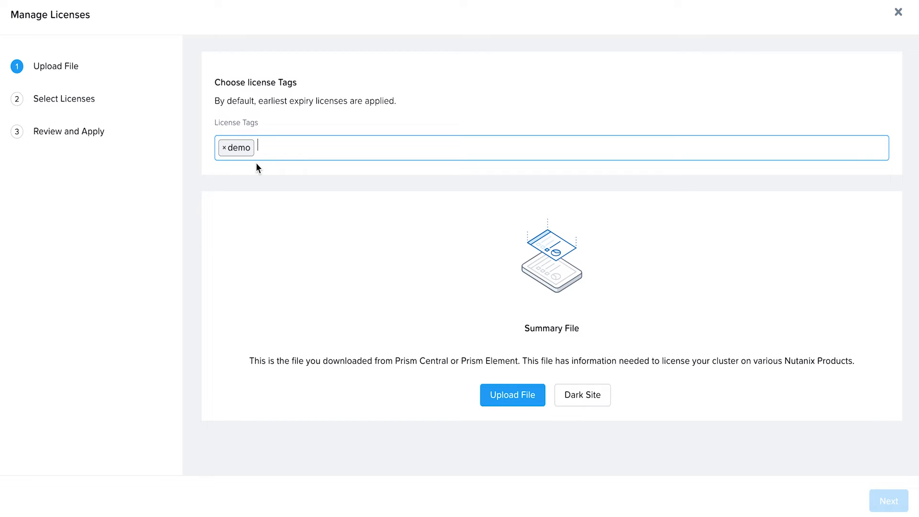
{"action": "mouse_move", "coordinate": [523, 387]}
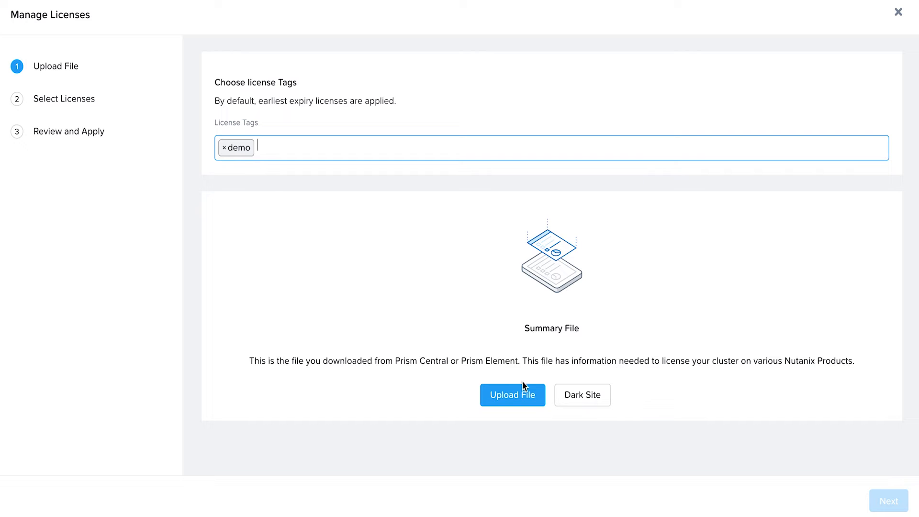
{"action": "left_click", "coordinate": [512, 394]}
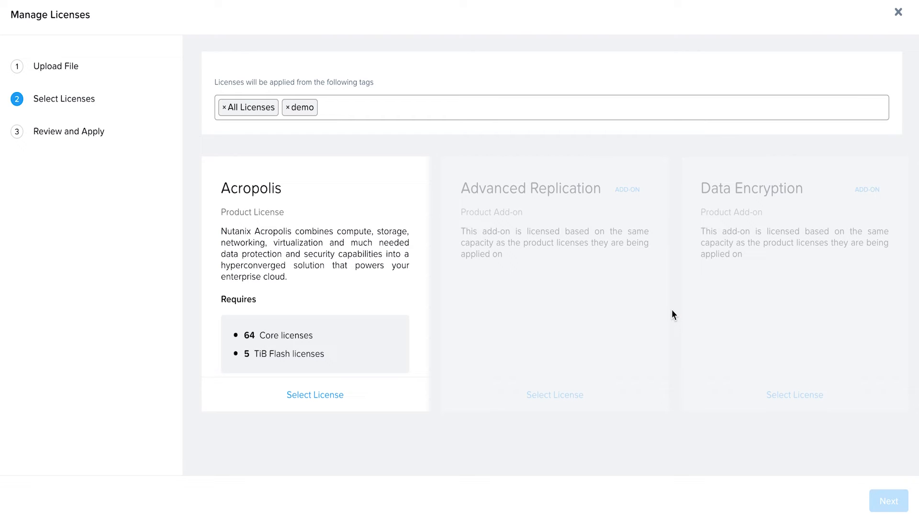
{"action": "mouse_move", "coordinate": [424, 291]}
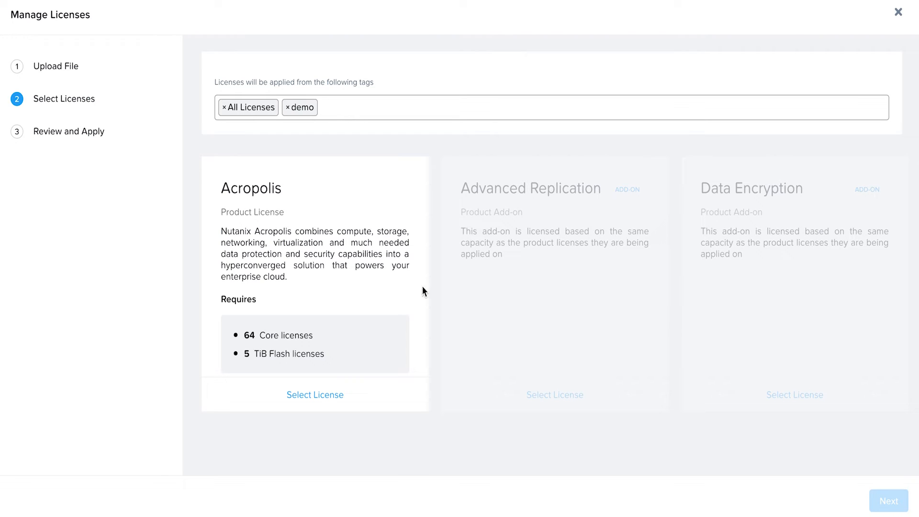
{"action": "mouse_move", "coordinate": [377, 379]}
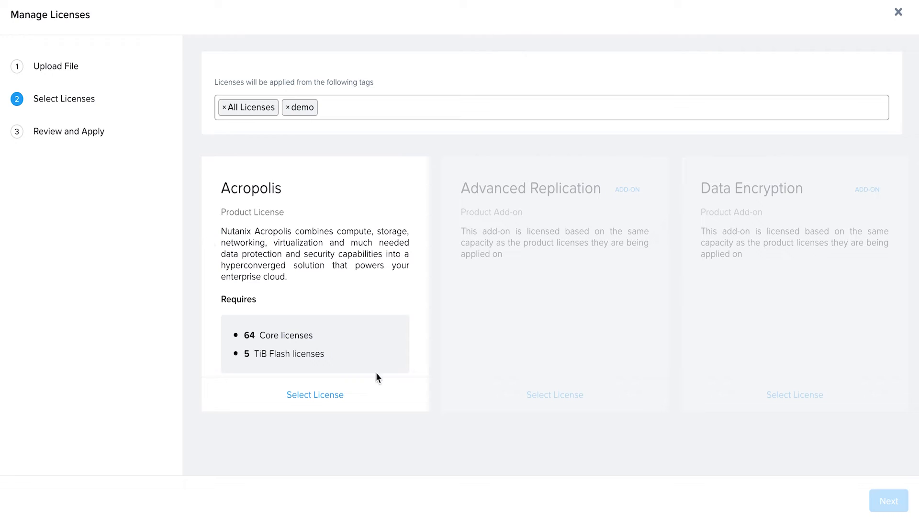
{"action": "mouse_move", "coordinate": [241, 344]}
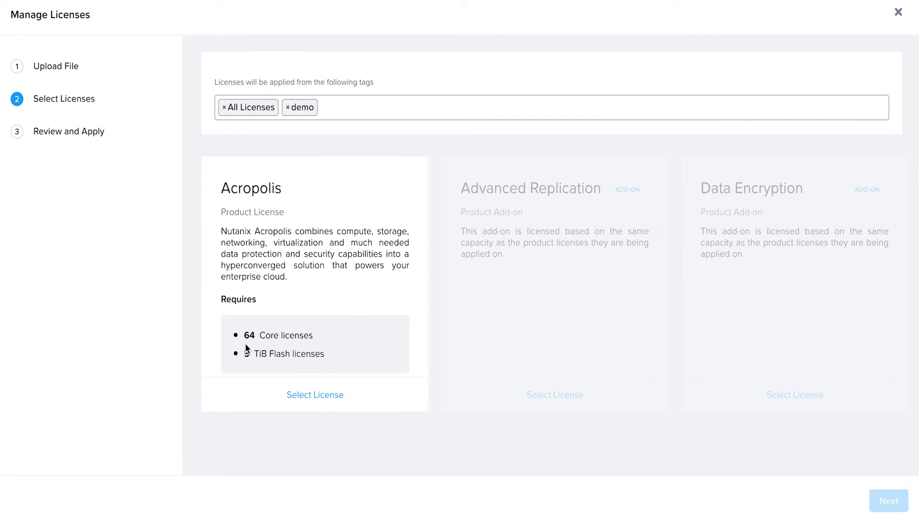
{"action": "mouse_move", "coordinate": [249, 348]}
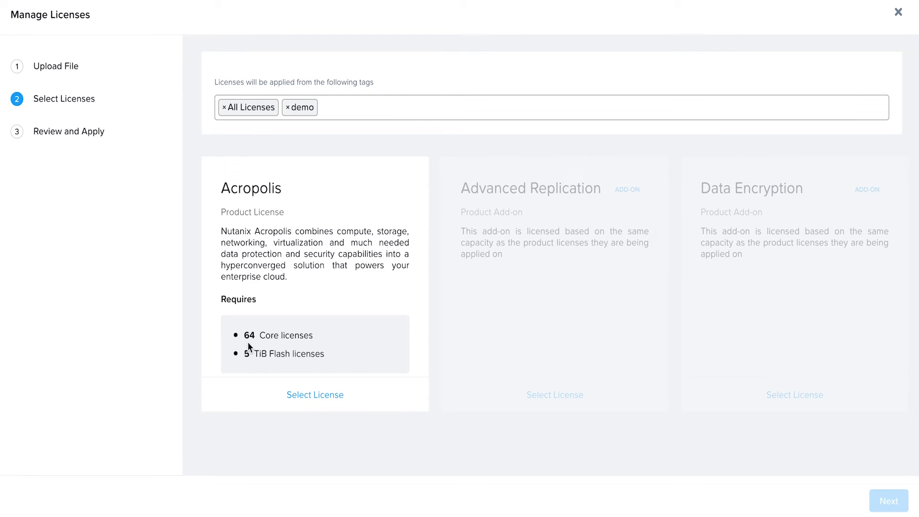
{"action": "mouse_move", "coordinate": [261, 351]}
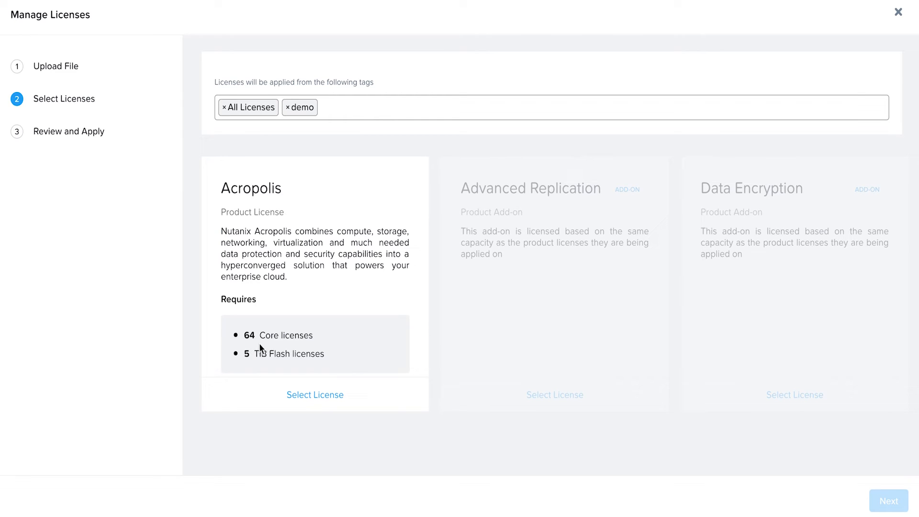
{"action": "mouse_move", "coordinate": [258, 368]}
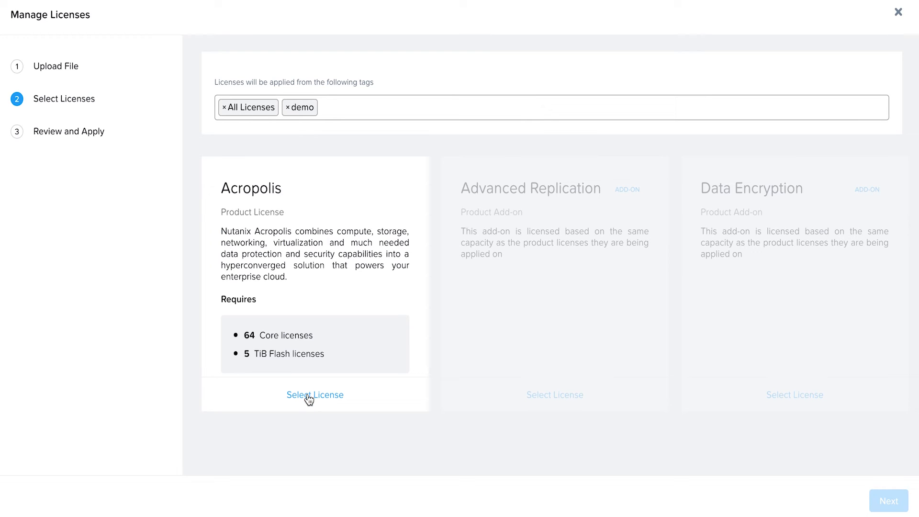
Step: Save Pro as the Acropolis license level
{"action": "left_click", "coordinate": [314, 394]}
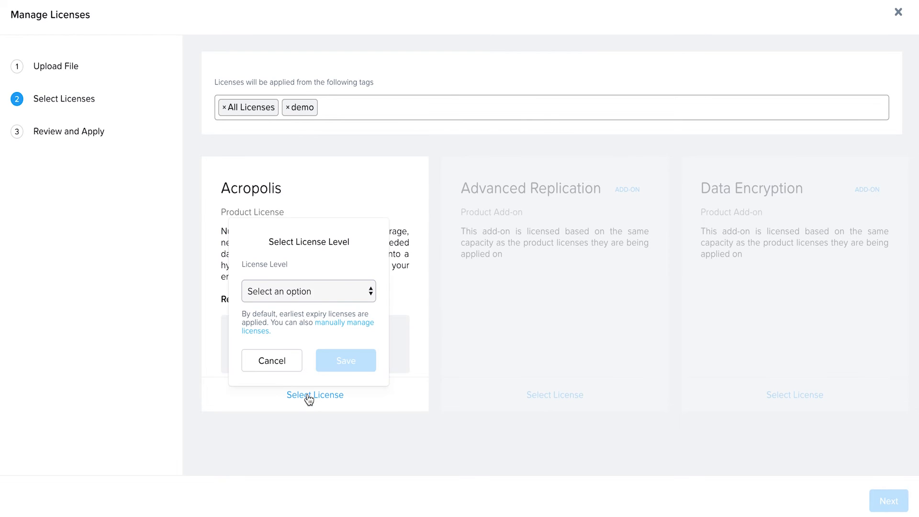
{"action": "mouse_move", "coordinate": [304, 297]}
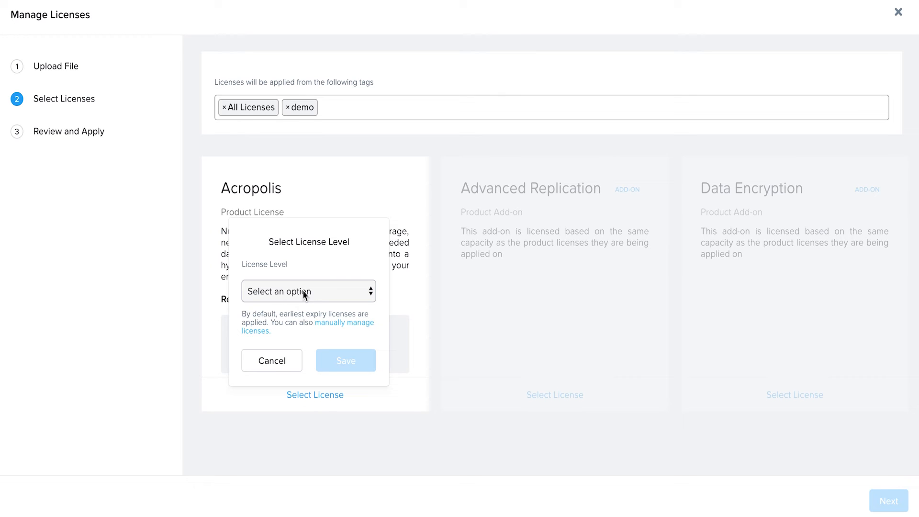
{"action": "left_click", "coordinate": [309, 291]}
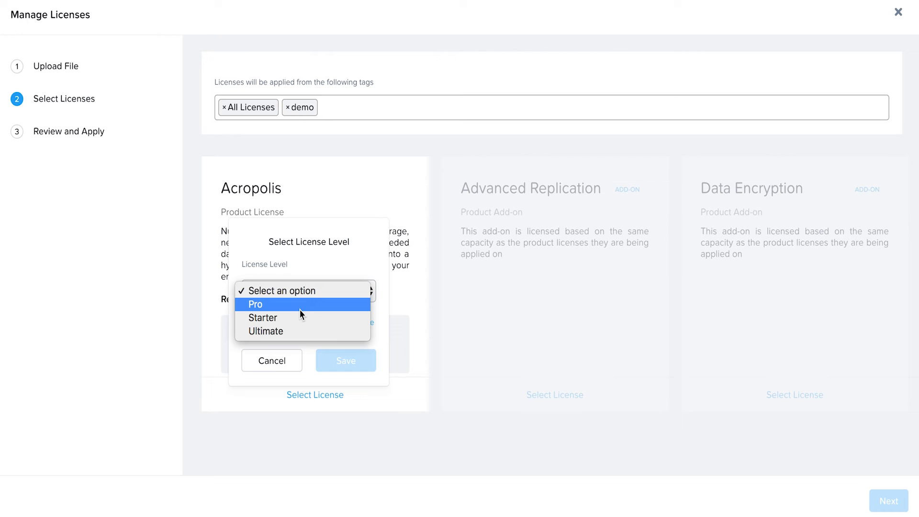
{"action": "left_click", "coordinate": [255, 305]}
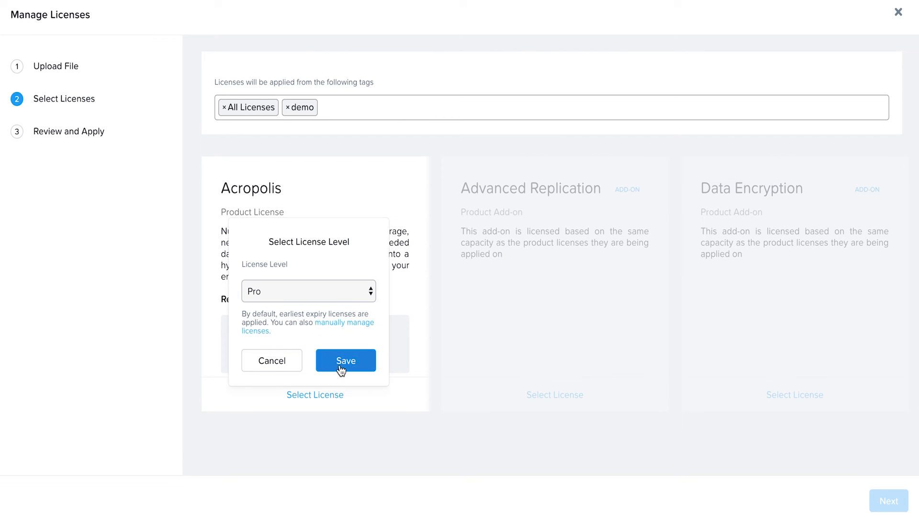
{"action": "left_click", "coordinate": [346, 360]}
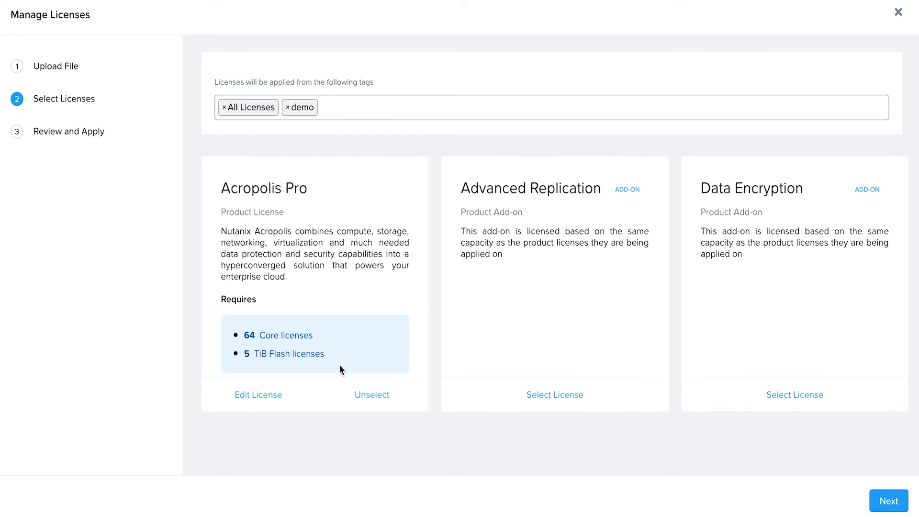
{"action": "mouse_move", "coordinate": [314, 317]}
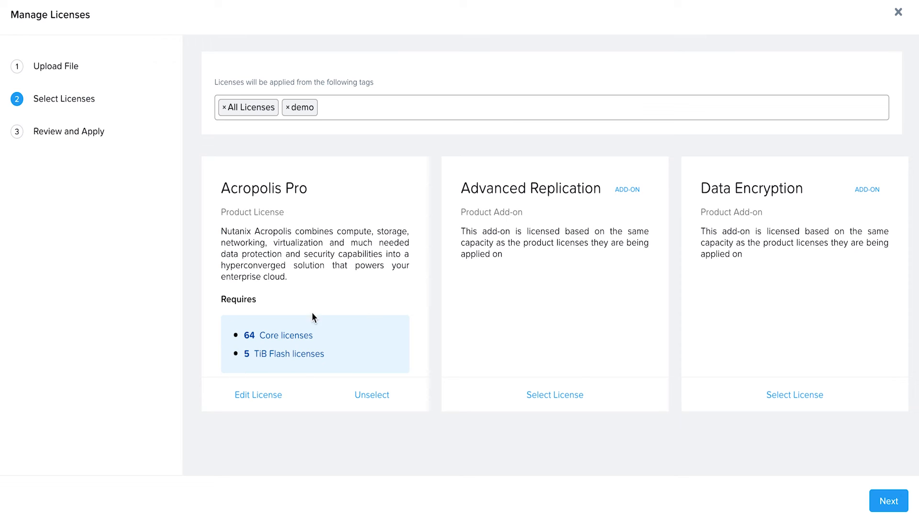
{"action": "mouse_move", "coordinate": [744, 277]}
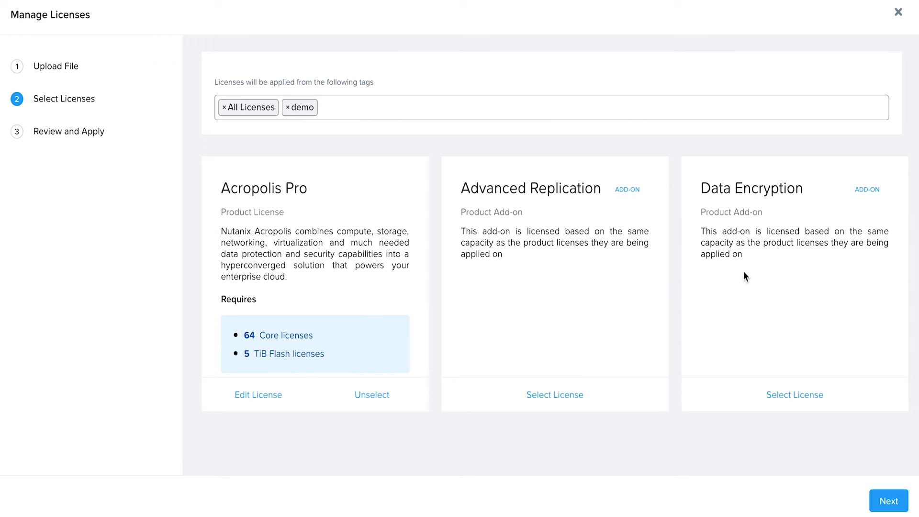
Step: Apply the Advanced Replication and Data Encryption add-ons to Acropolis and continue to review
{"action": "left_click", "coordinate": [555, 394]}
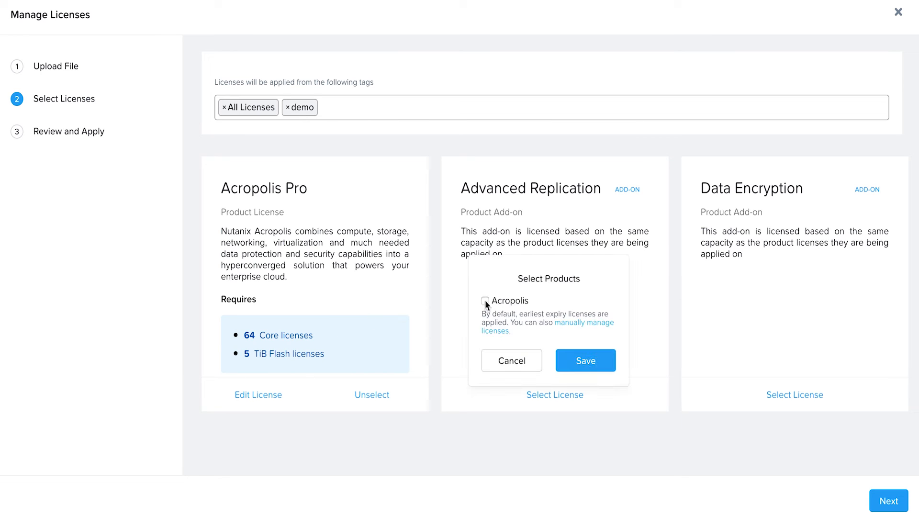
{"action": "left_click", "coordinate": [586, 360]}
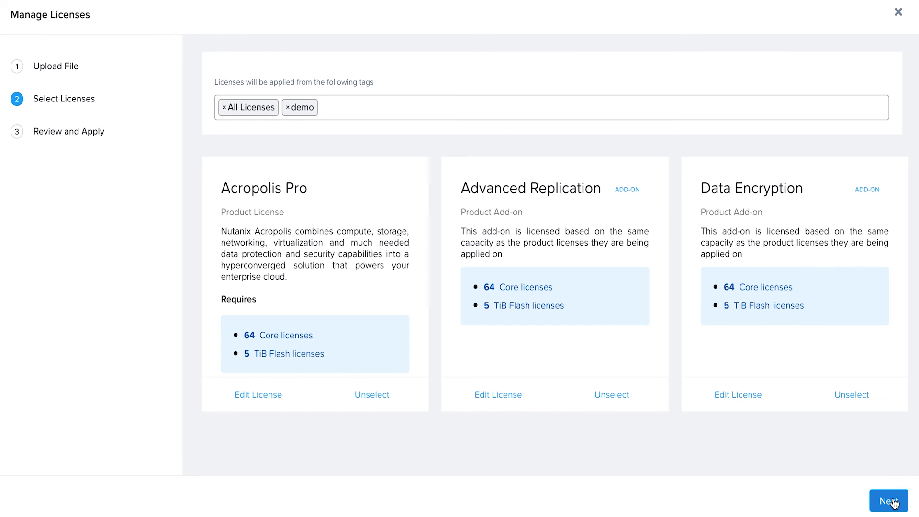
{"action": "left_click", "coordinate": [890, 502]}
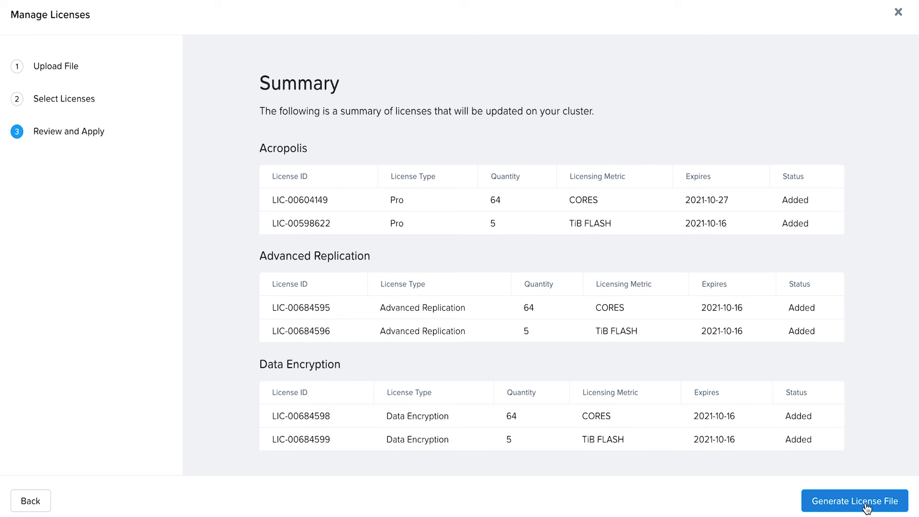
Step: Generate the license file from the Review and Apply summary
{"action": "left_click", "coordinate": [857, 515]}
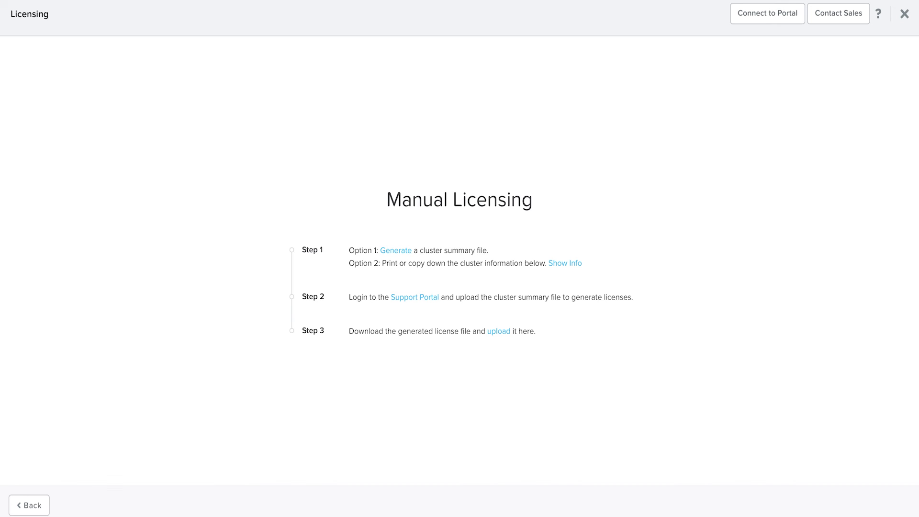
{"action": "mouse_move", "coordinate": [594, 245]}
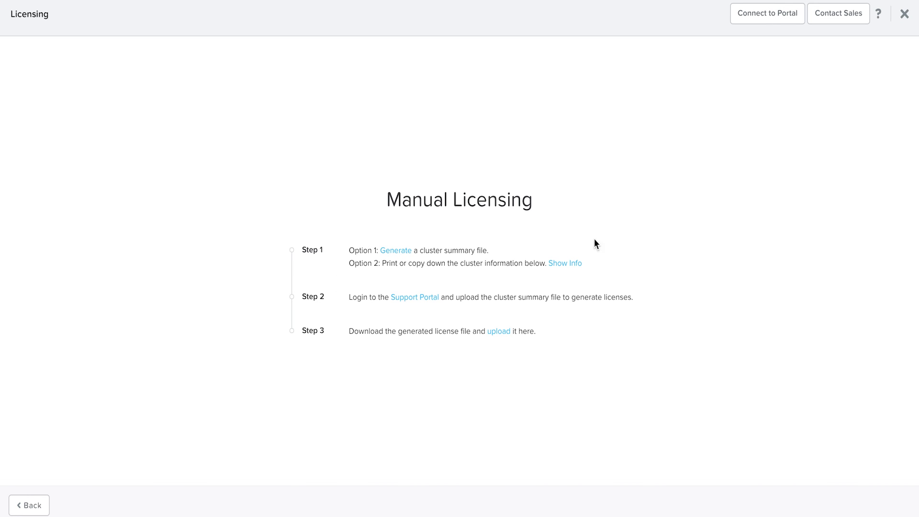
{"action": "mouse_move", "coordinate": [501, 334]}
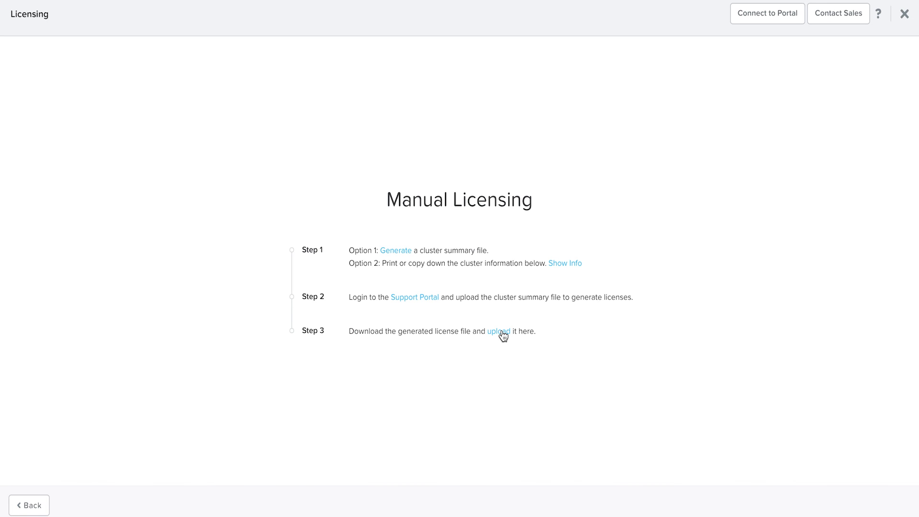
Step: Upload the generated license file and apply it to the cluster
{"action": "left_click", "coordinate": [499, 332]}
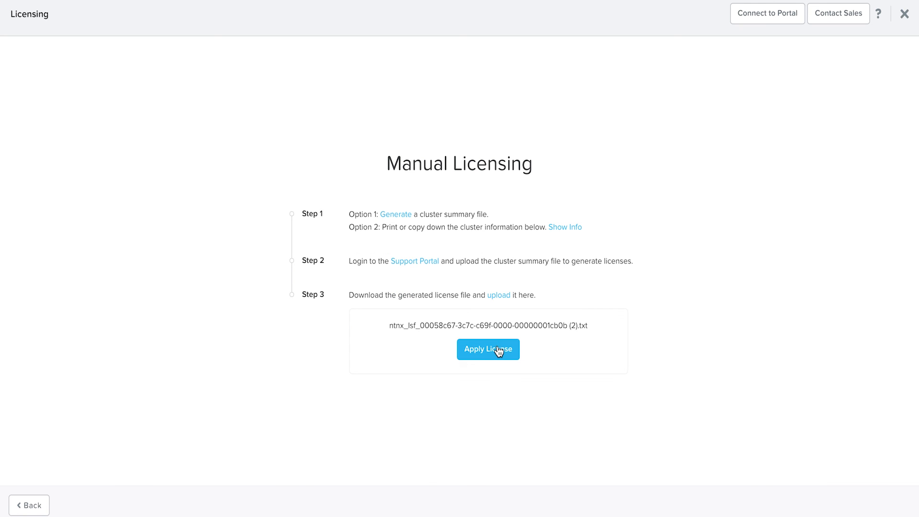
{"action": "left_click", "coordinate": [488, 350]}
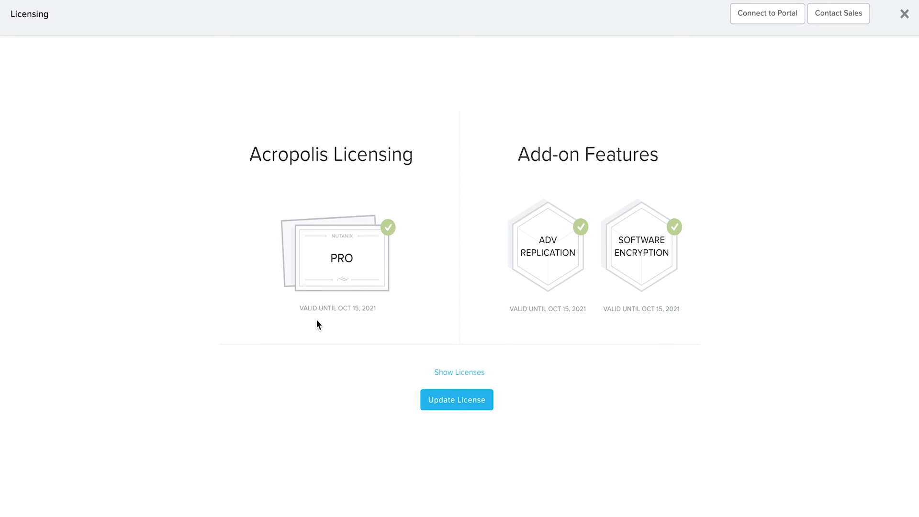
{"action": "mouse_move", "coordinate": [375, 318]}
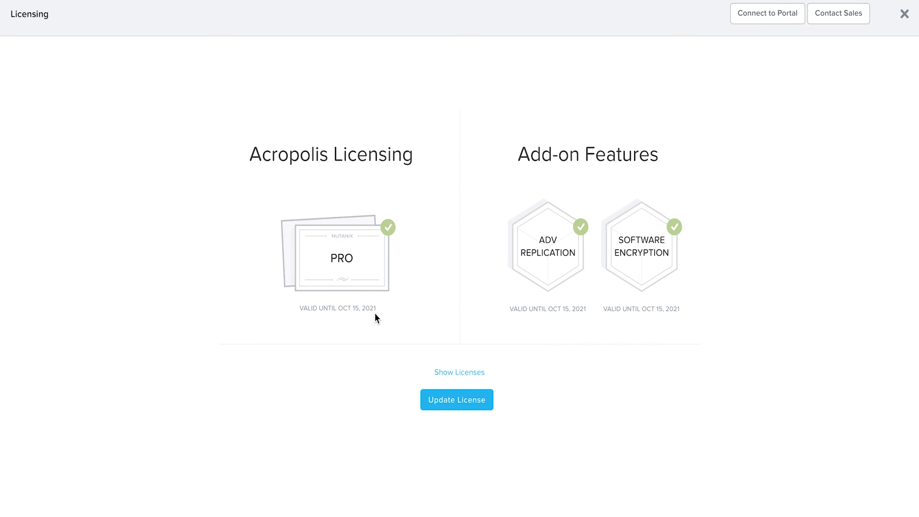
{"action": "mouse_move", "coordinate": [545, 347]}
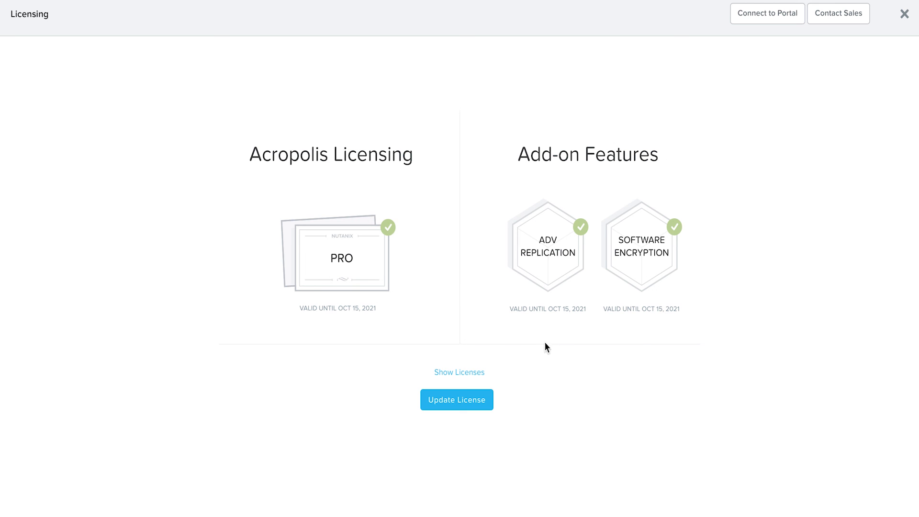
{"action": "mouse_move", "coordinate": [471, 378]}
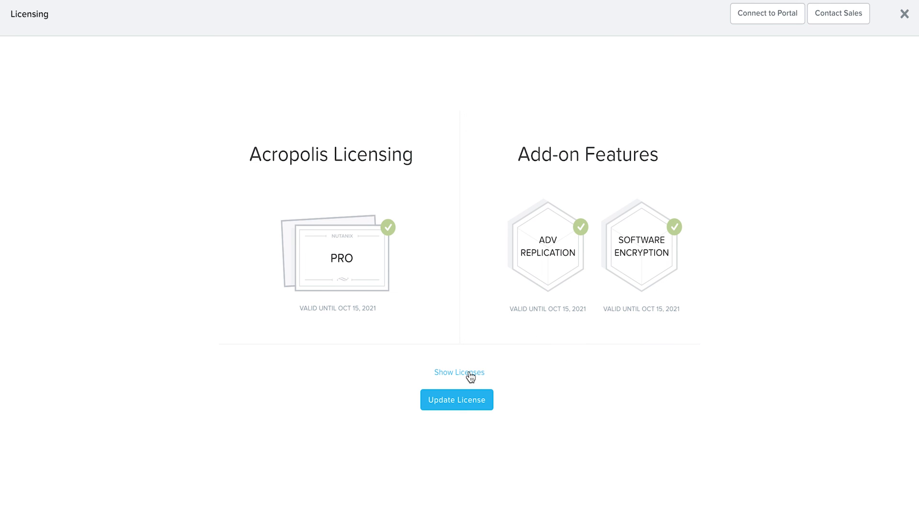
Step: Show the License Details tables listing cluster consumption, license IDs, quantities and expirations
{"action": "left_click", "coordinate": [460, 372]}
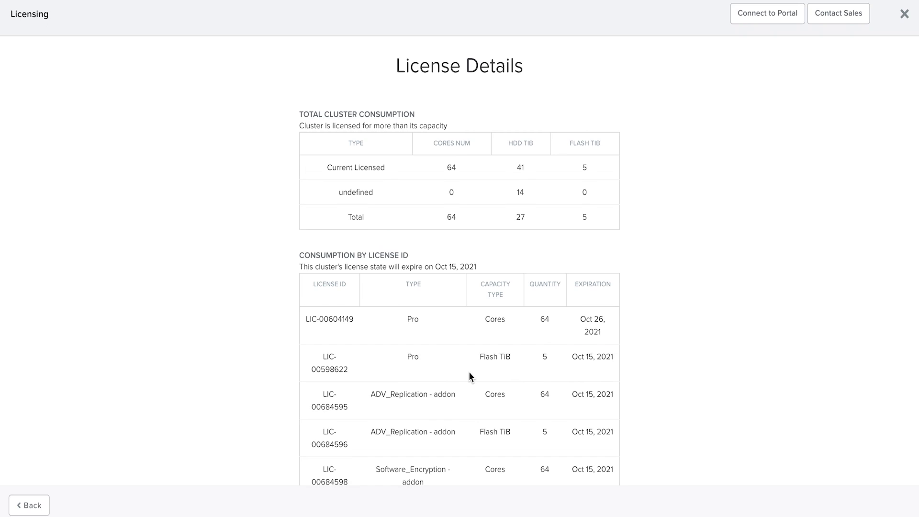
{"action": "scroll", "scroll_direction": "down", "scroll_amount": 3}
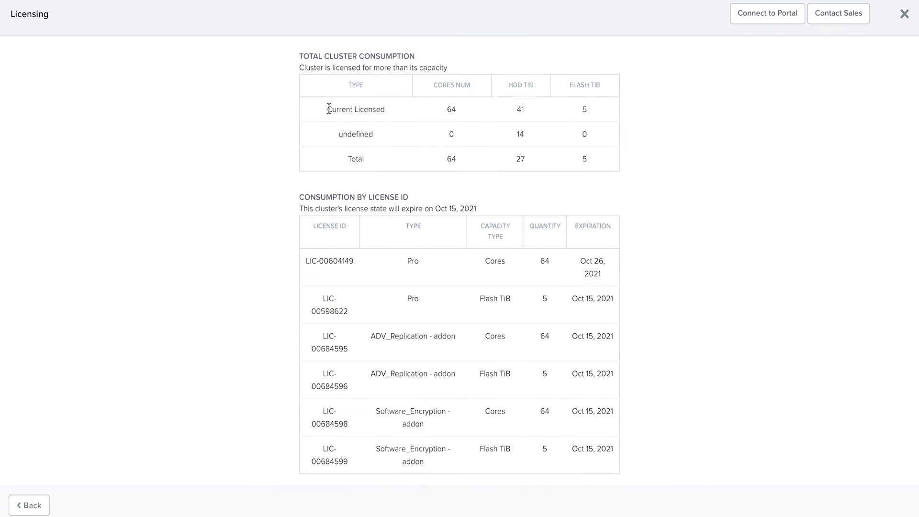
{"action": "mouse_move", "coordinate": [393, 119]}
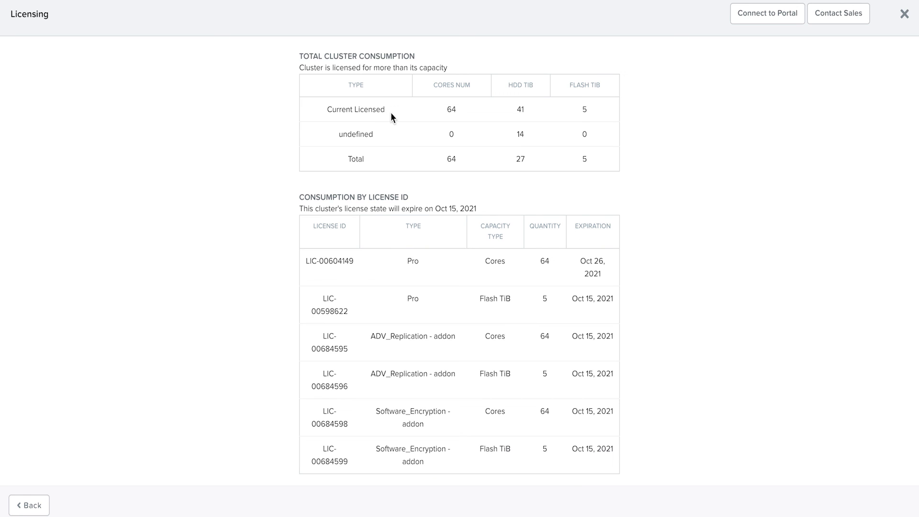
{"action": "mouse_move", "coordinate": [558, 277]}
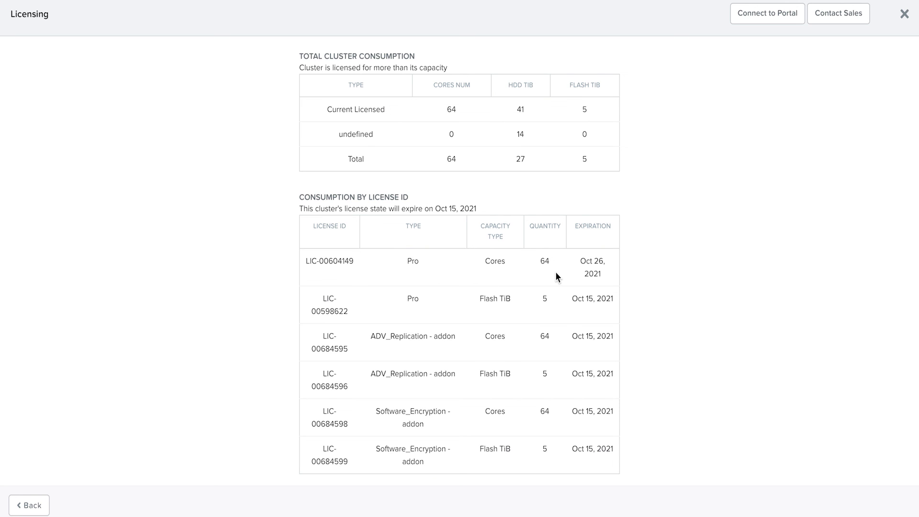
{"action": "mouse_move", "coordinate": [551, 309]}
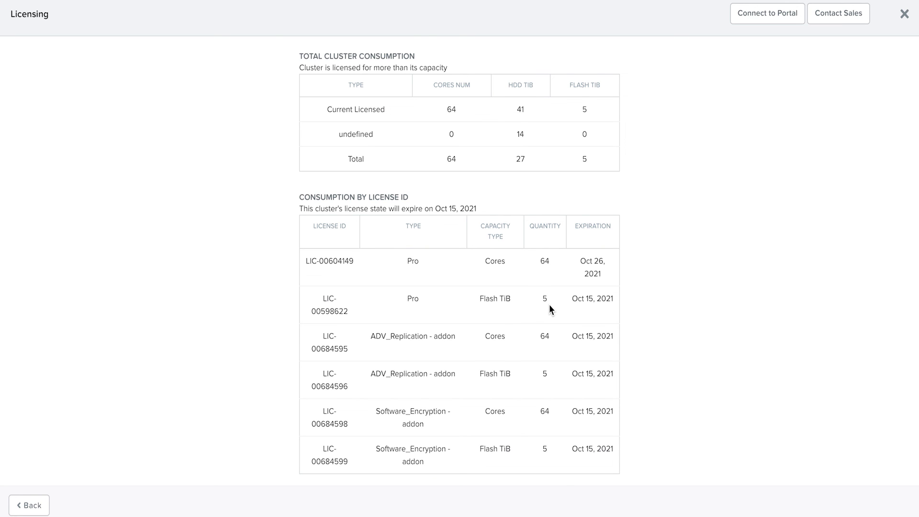
{"action": "mouse_move", "coordinate": [614, 311]}
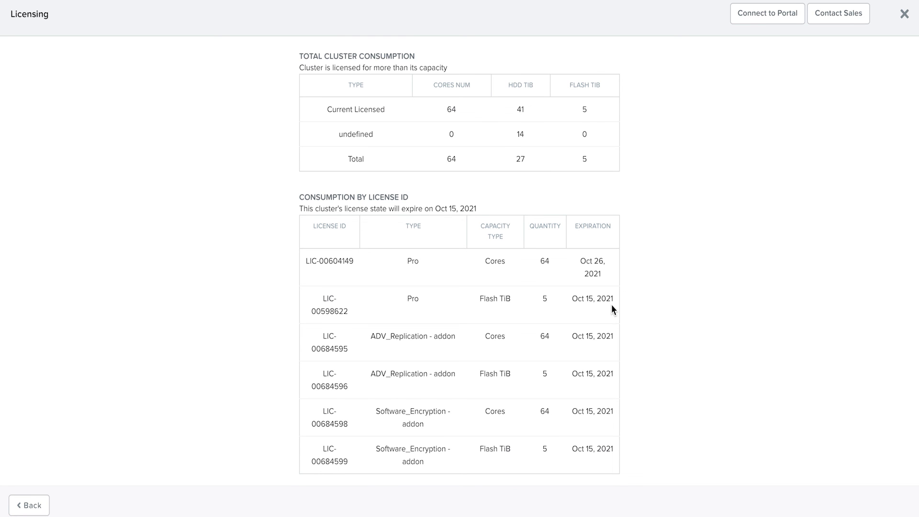